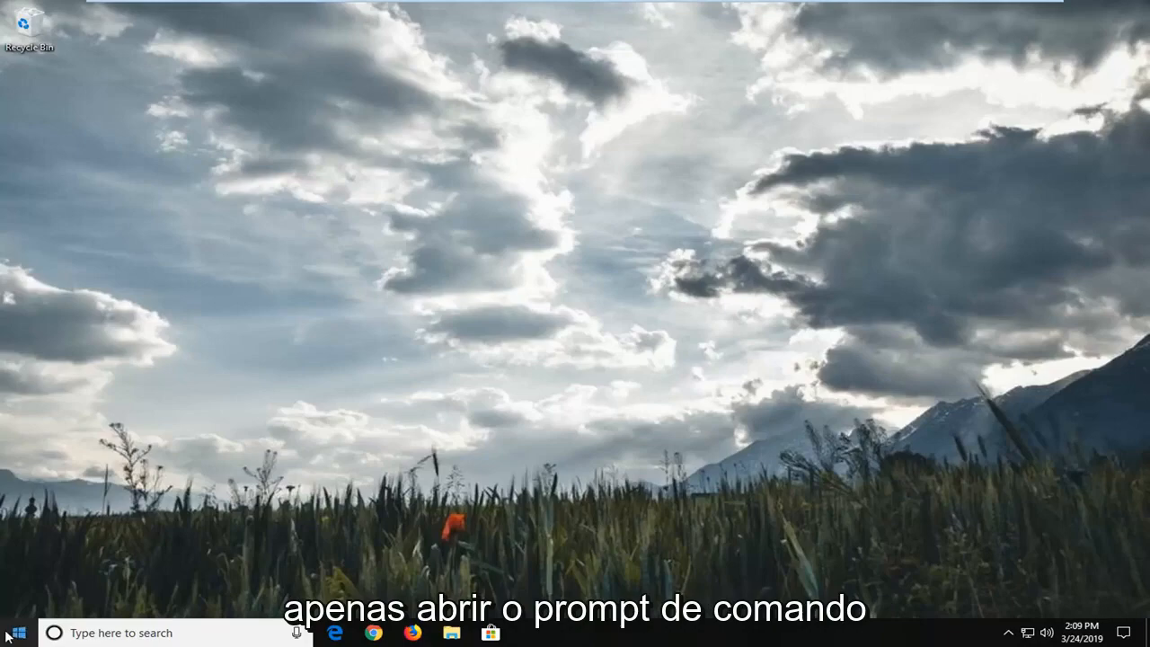
- Launch Command Prompt as administrator from Start search, approve UAC, then close it
click(15, 633)
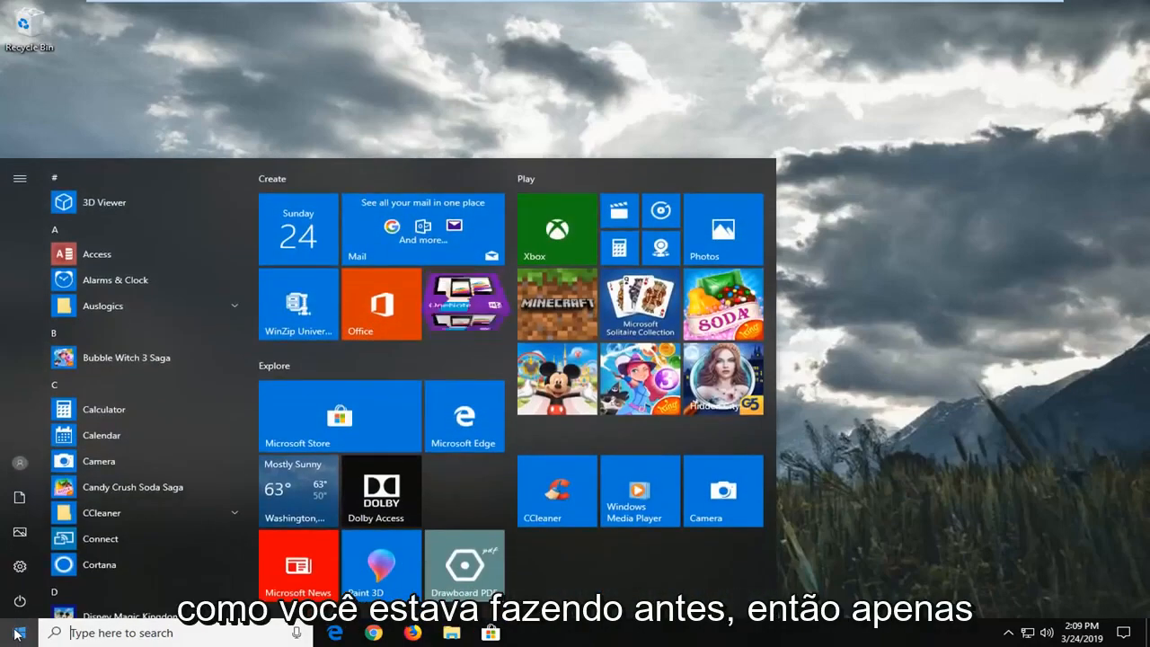
text(cmd)
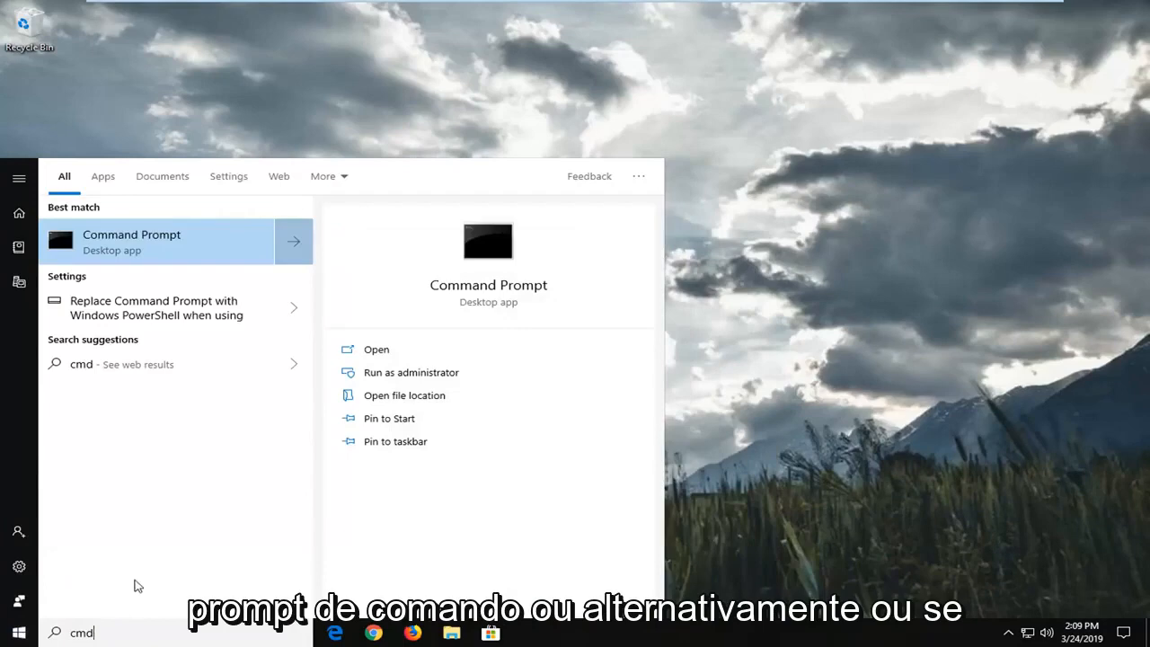
mouse_move(115, 575)
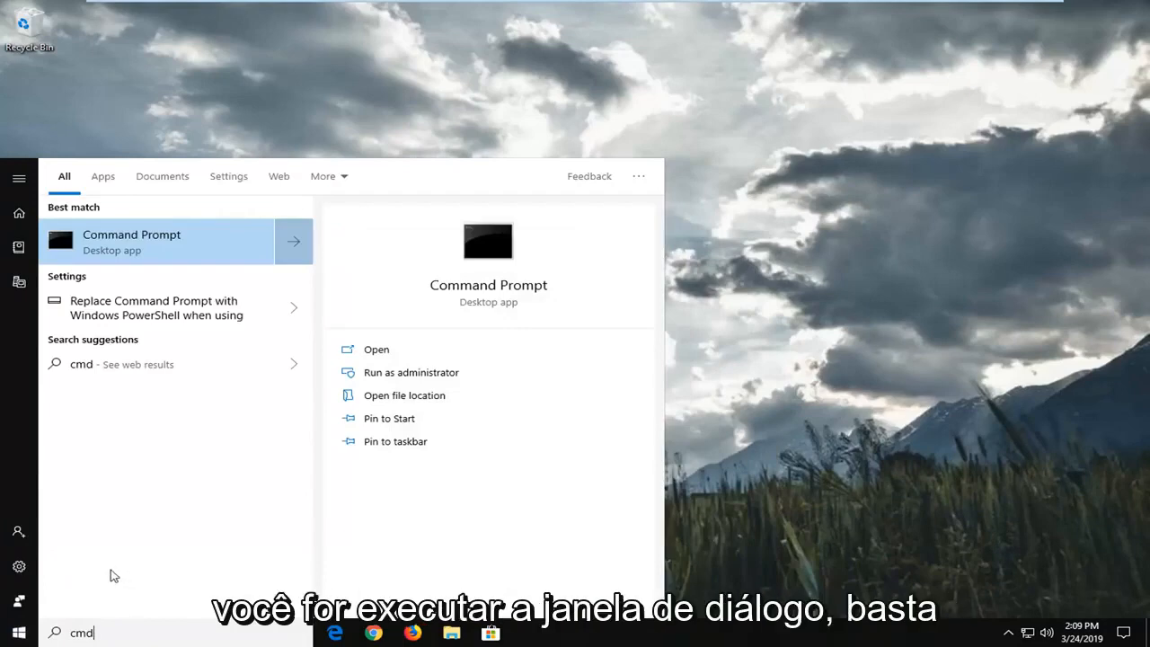
mouse_move(133, 251)
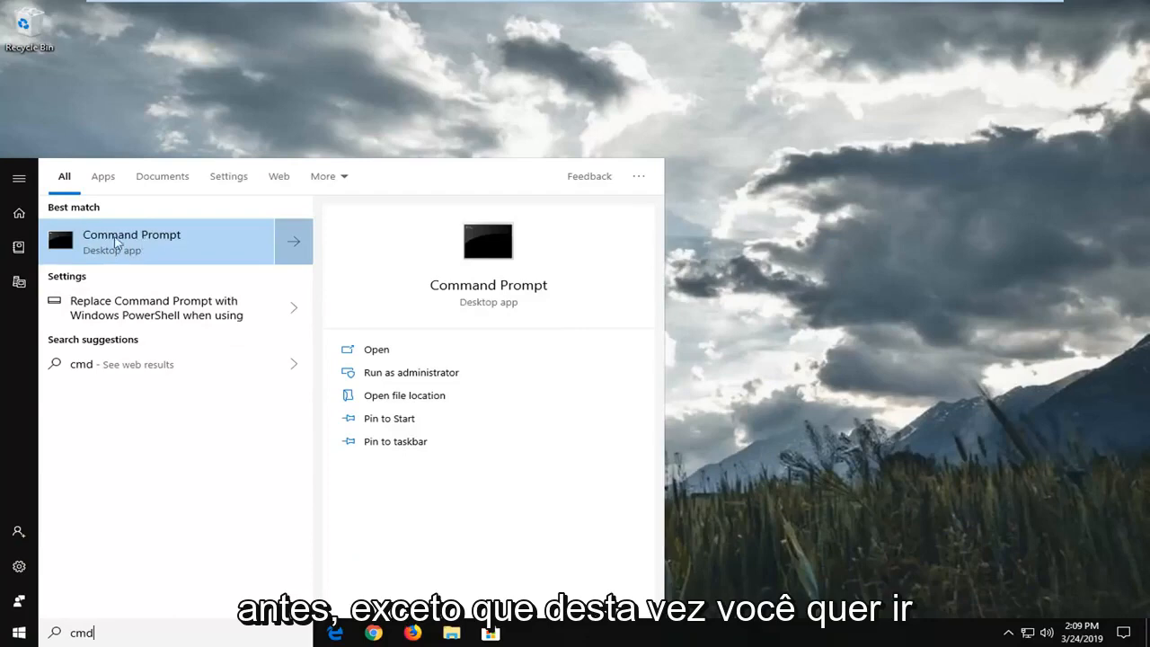
right_click(131, 241)
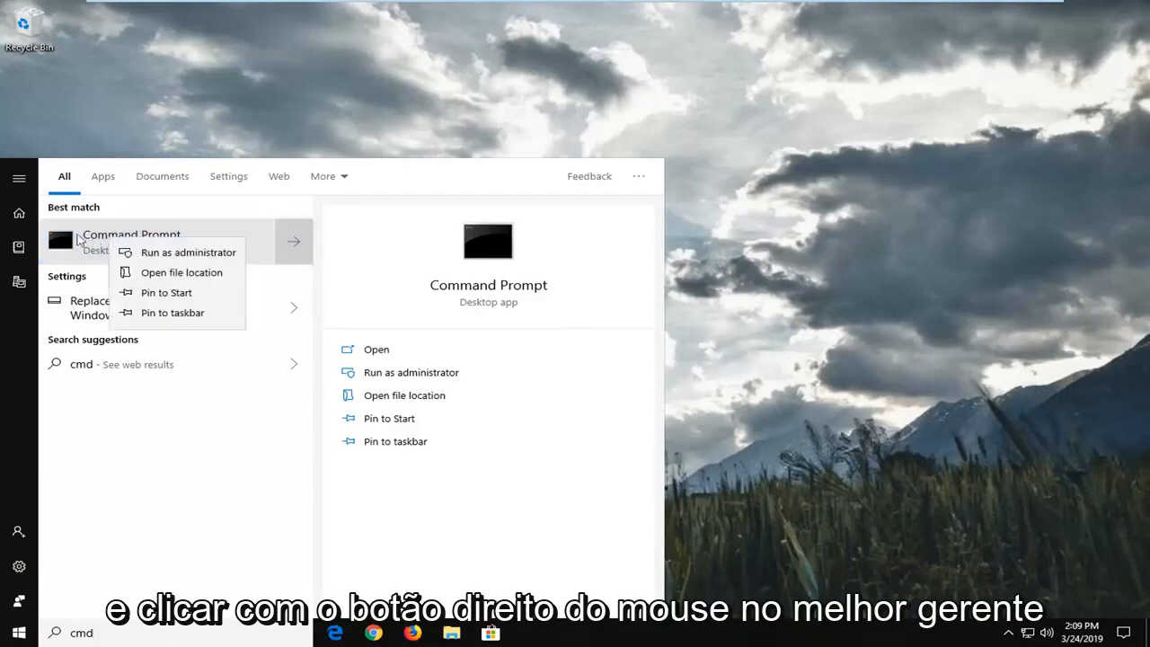
mouse_move(187, 252)
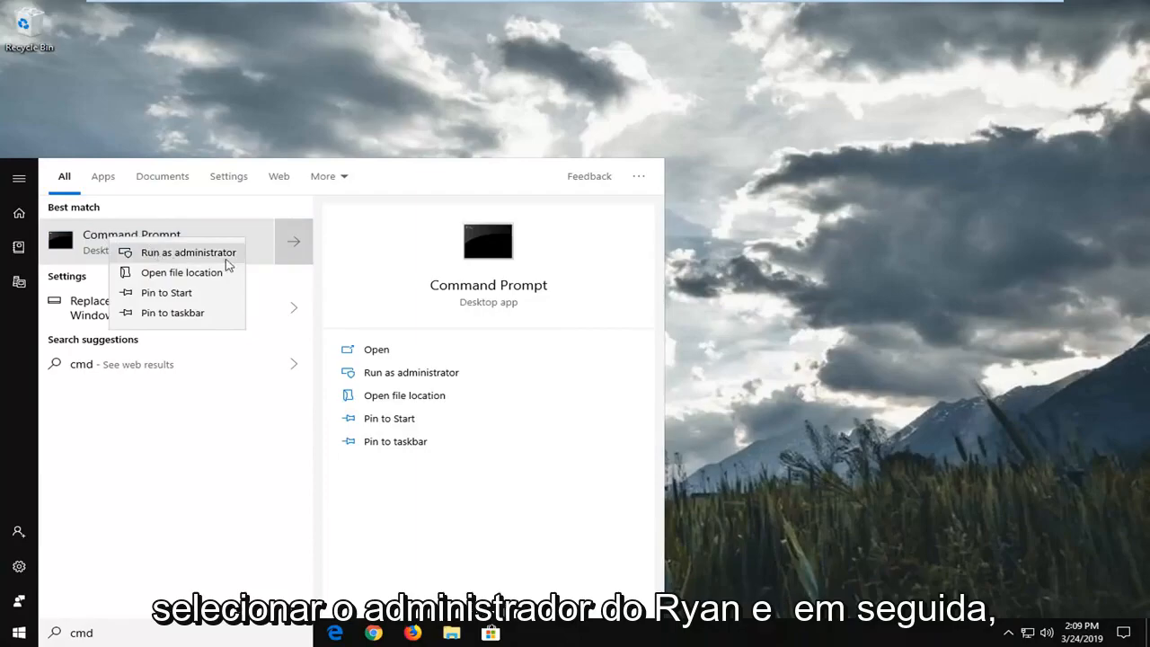
click(187, 251)
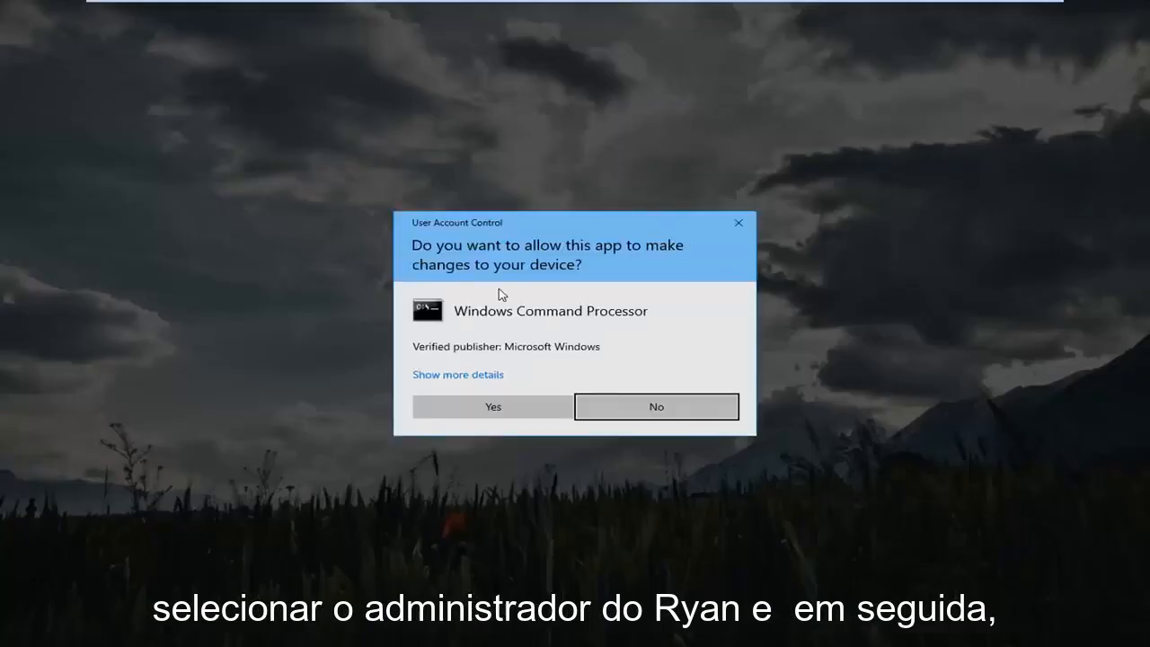
click(492, 406)
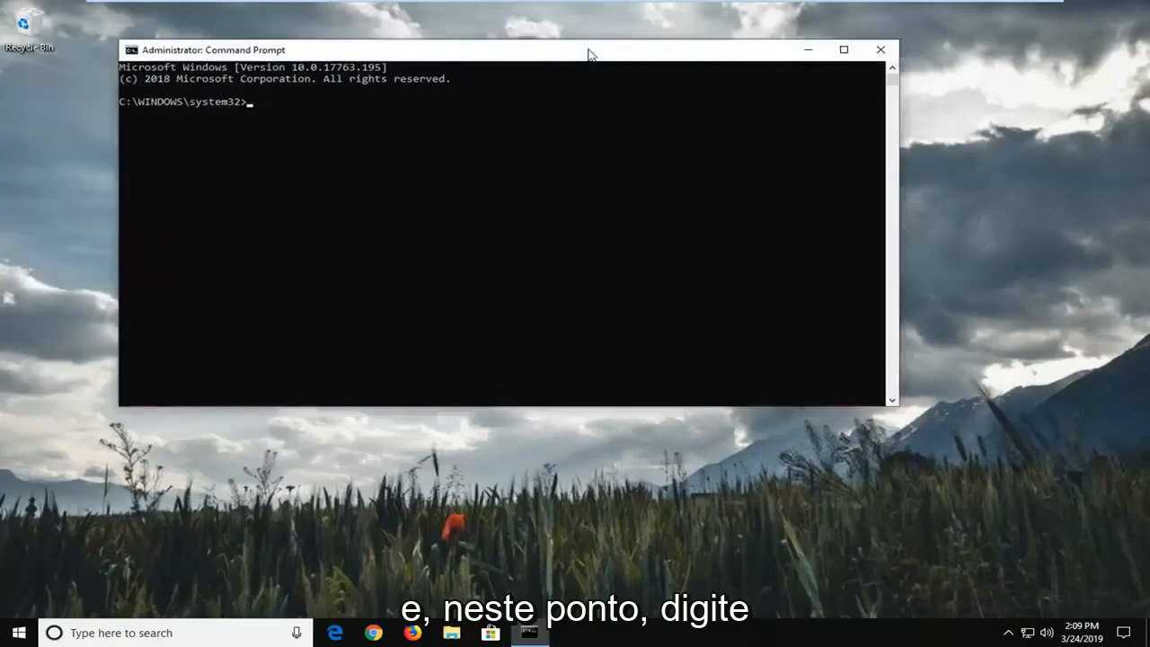
drag(503, 50, 557, 95)
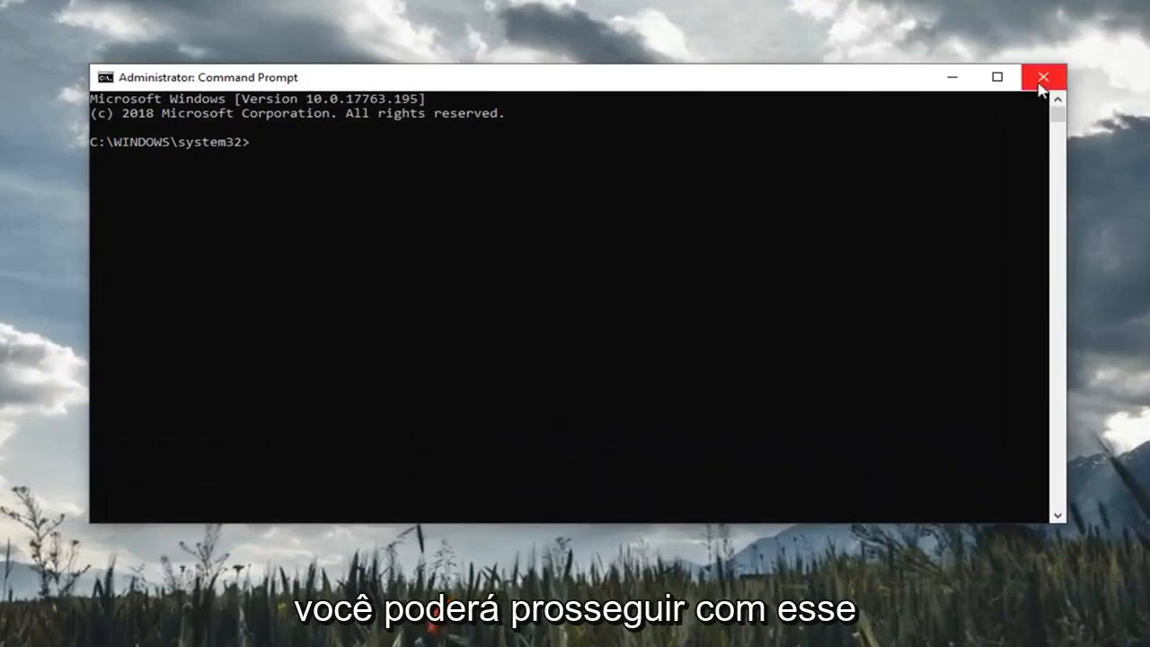
click(1042, 76)
text(reg)
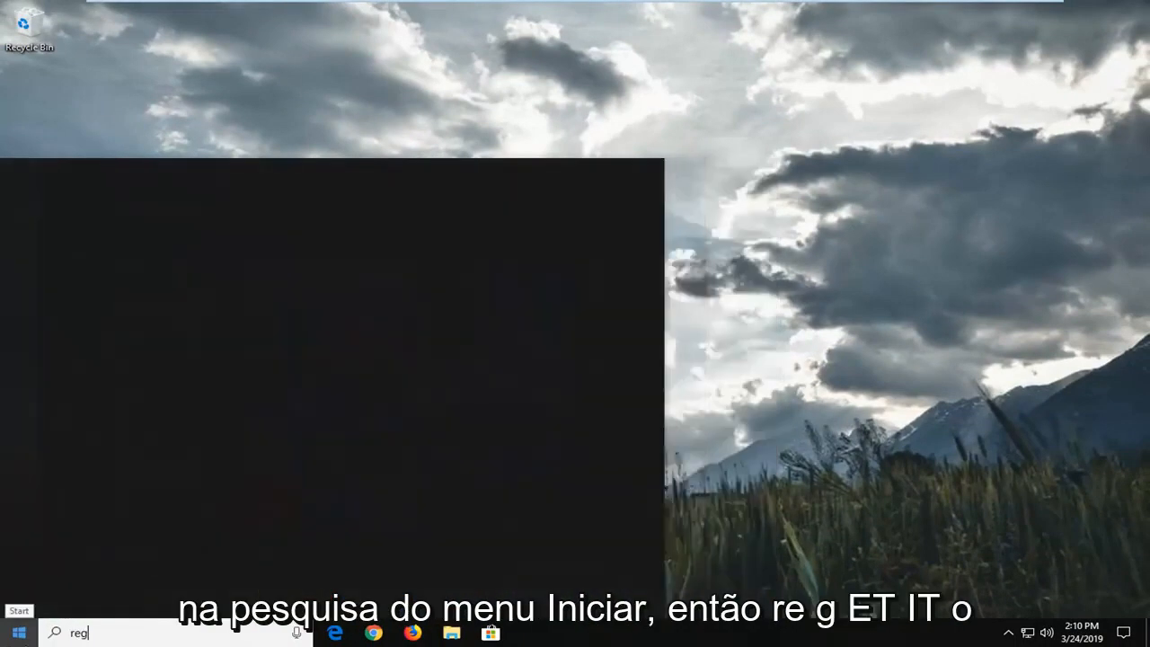
- Launch Registry Editor as administrator from Start search and approve the UAC prompt
text(ed)
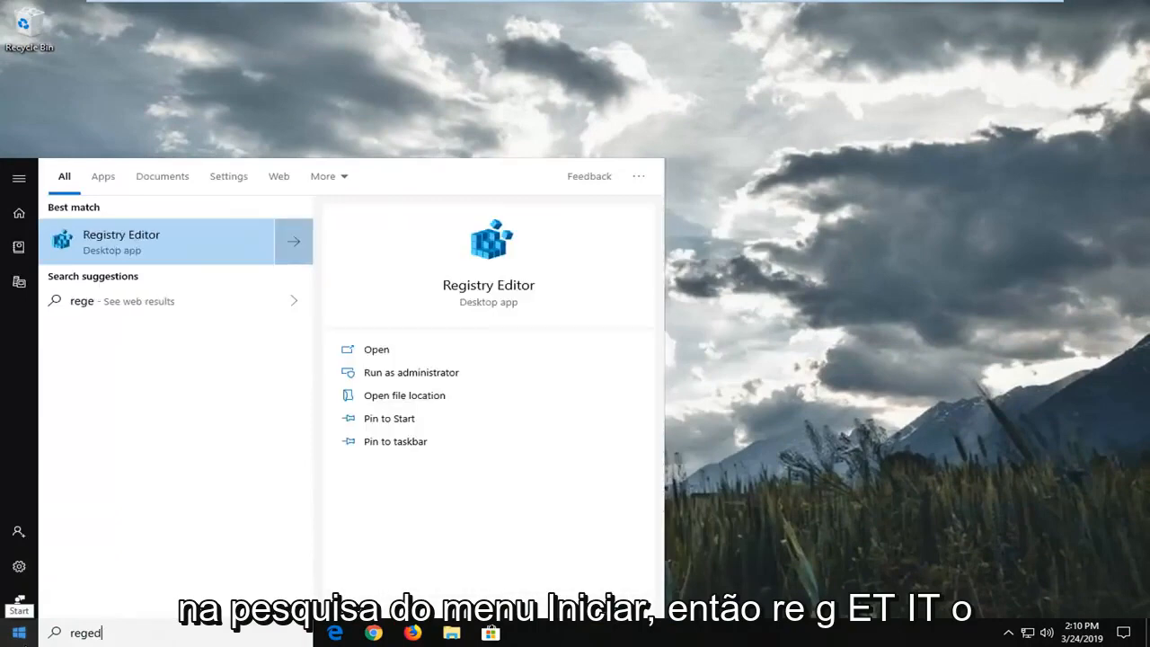
text(it)
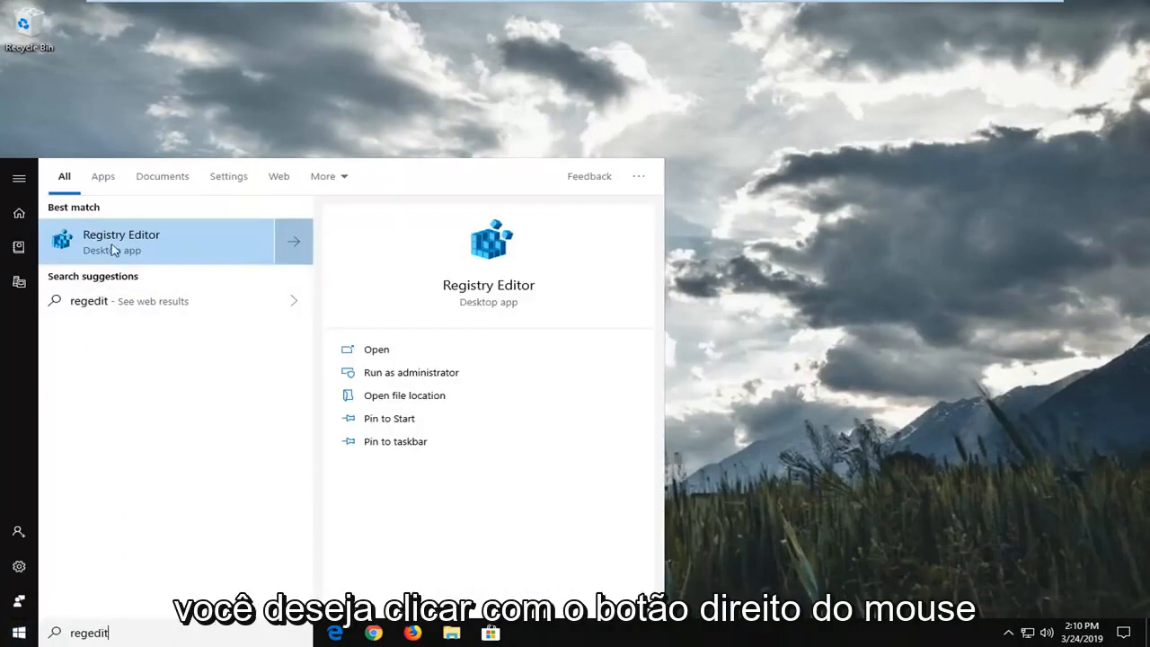
right_click(158, 241)
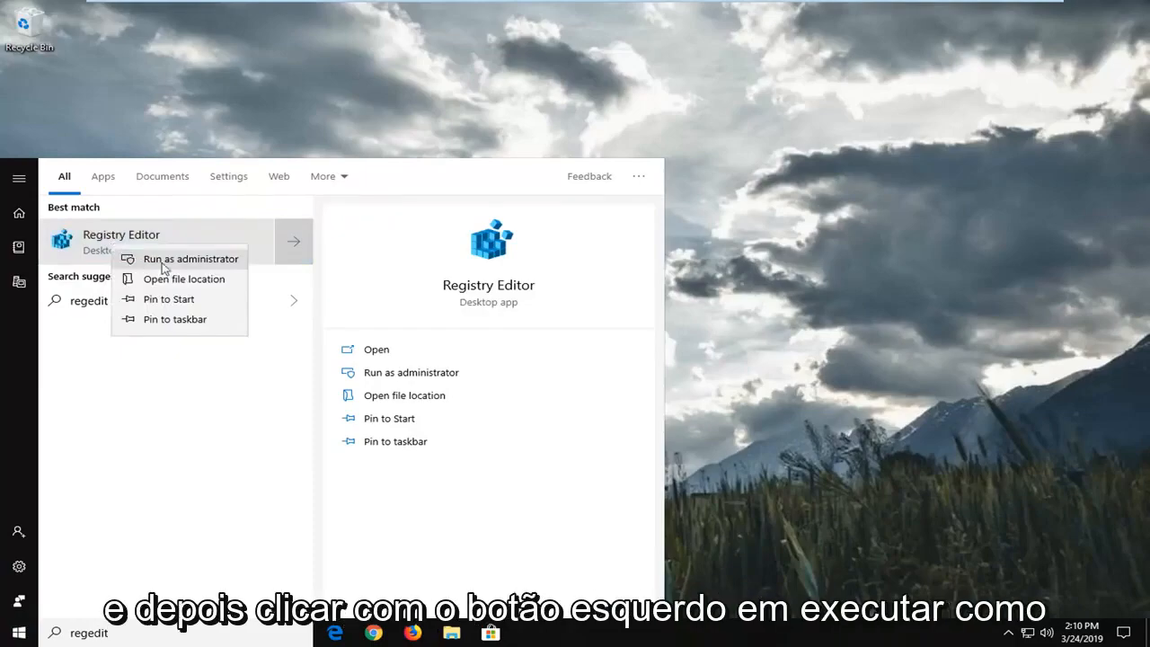
click(190, 259)
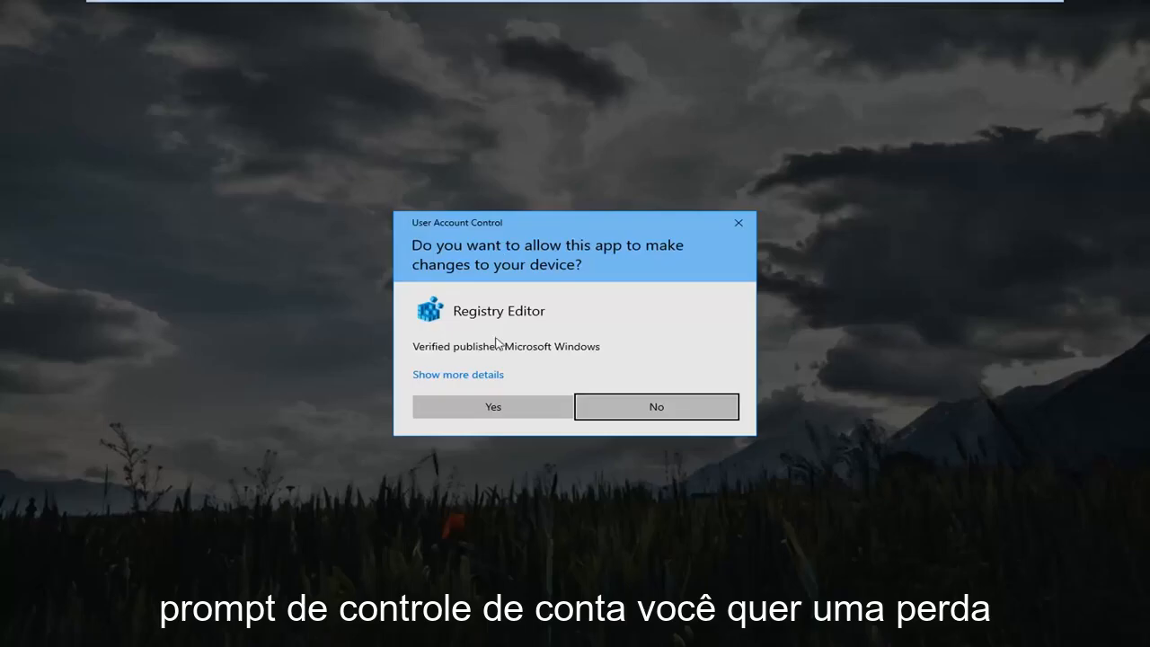
click(492, 406)
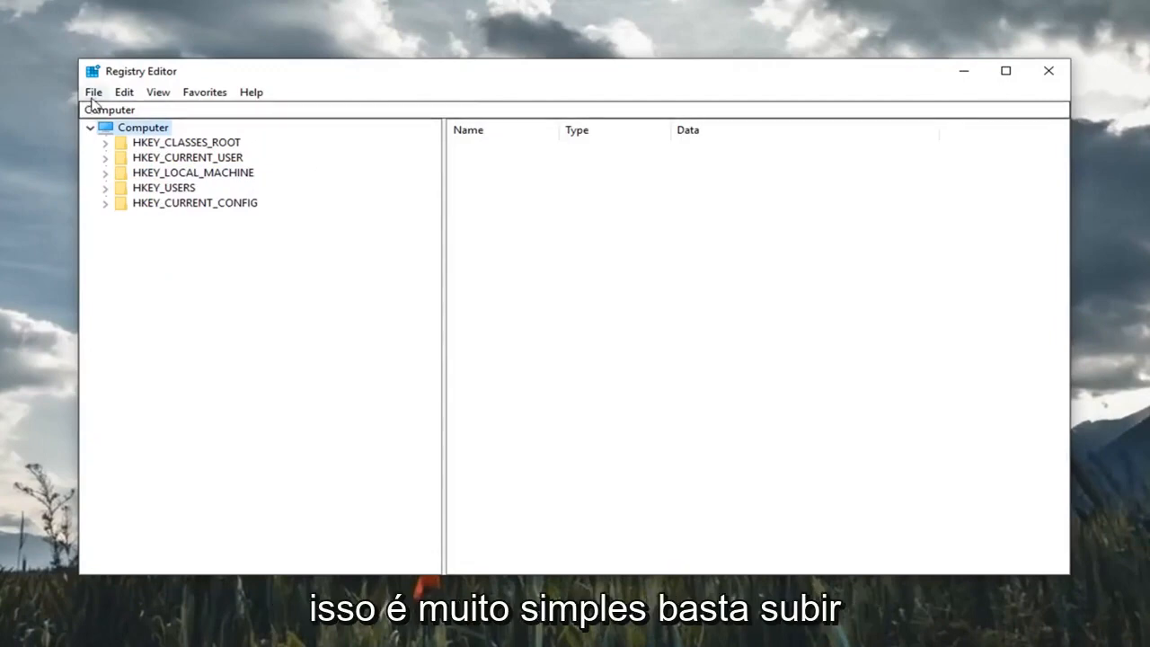
click(93, 92)
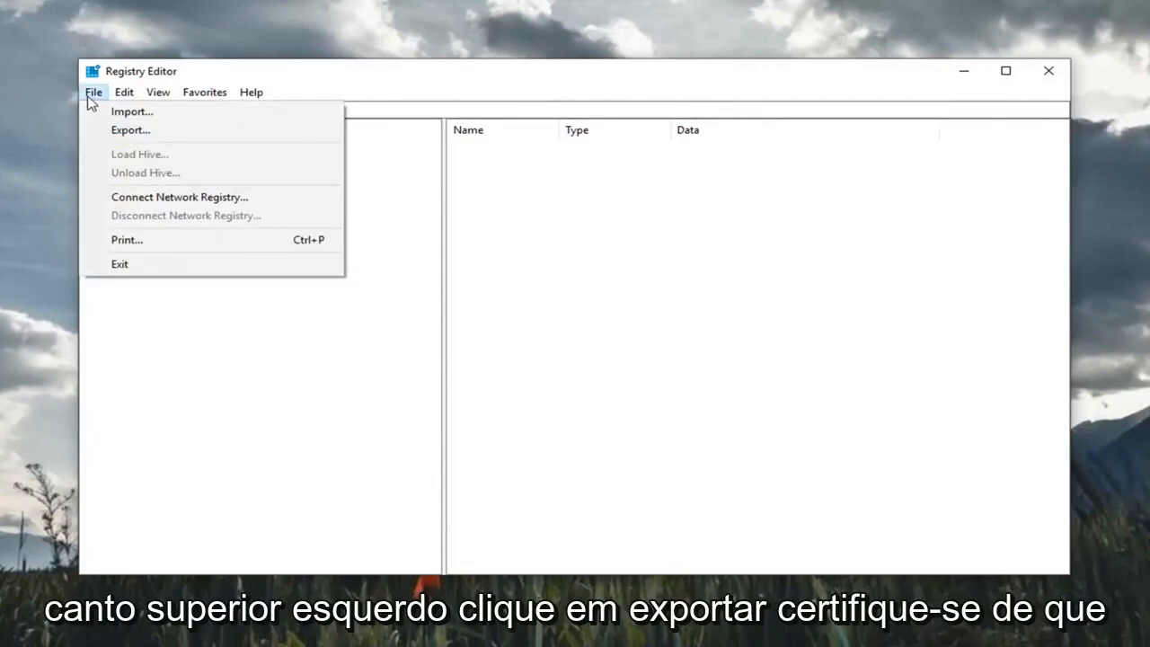
click(129, 129)
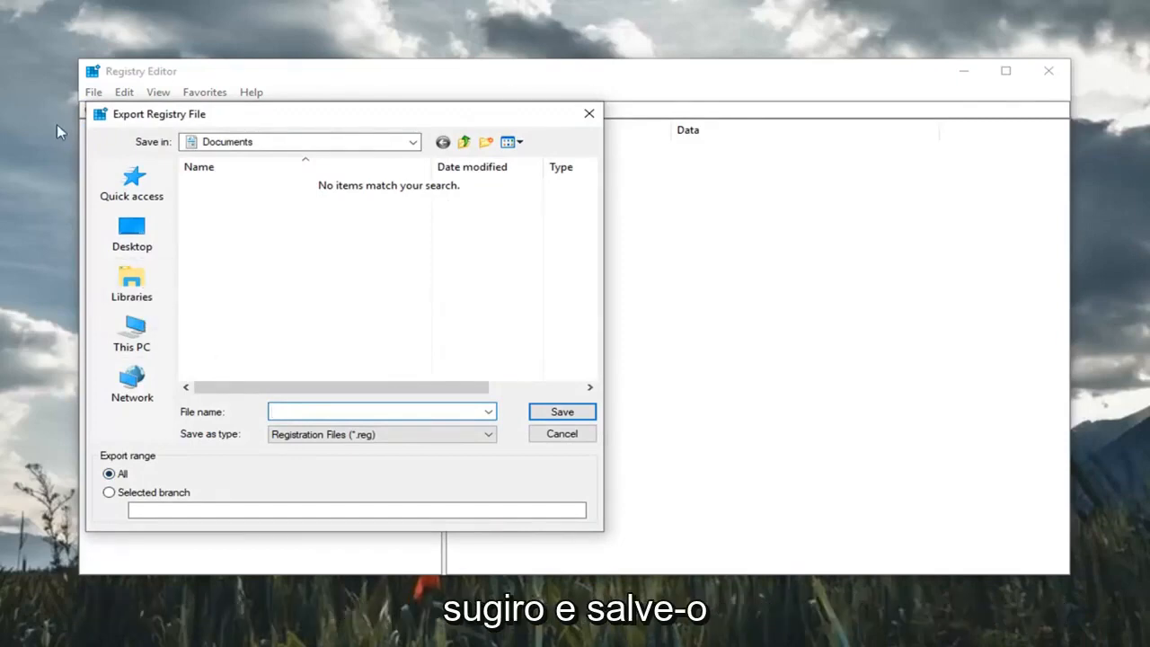
mouse_move(424, 451)
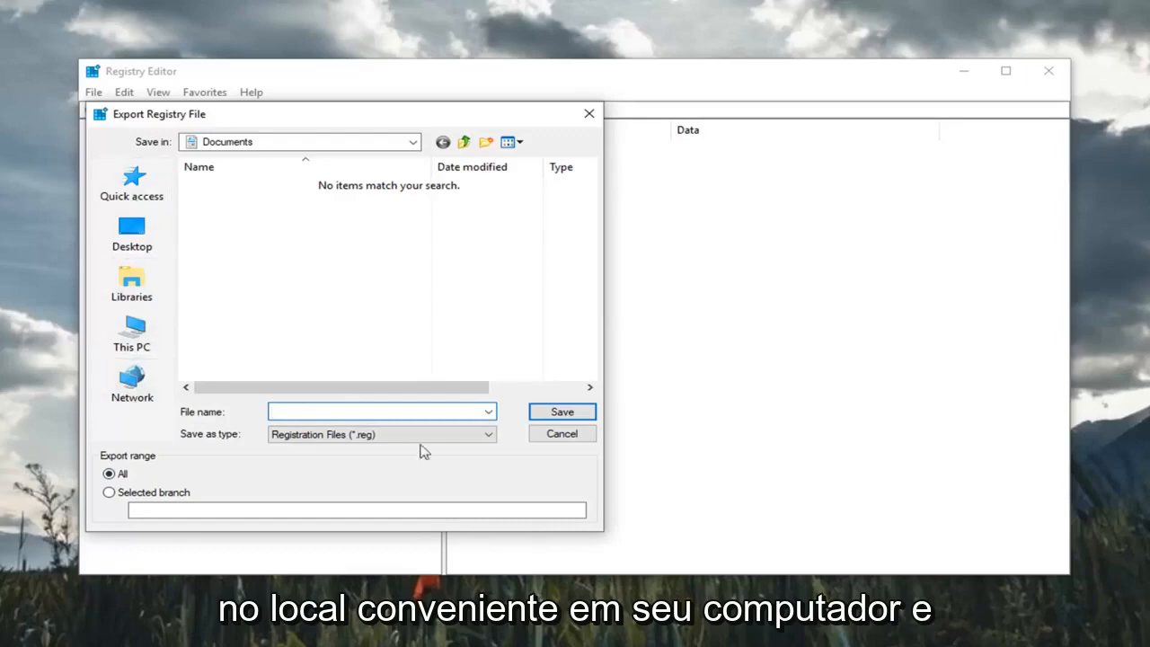
mouse_move(561, 440)
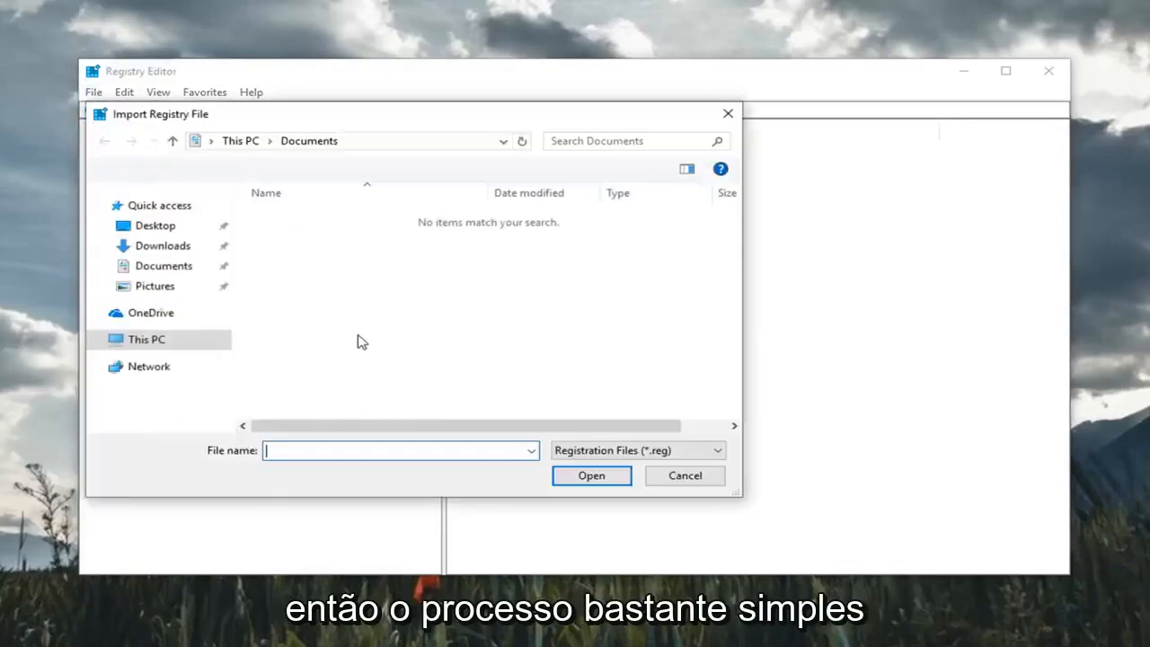
click(682, 474)
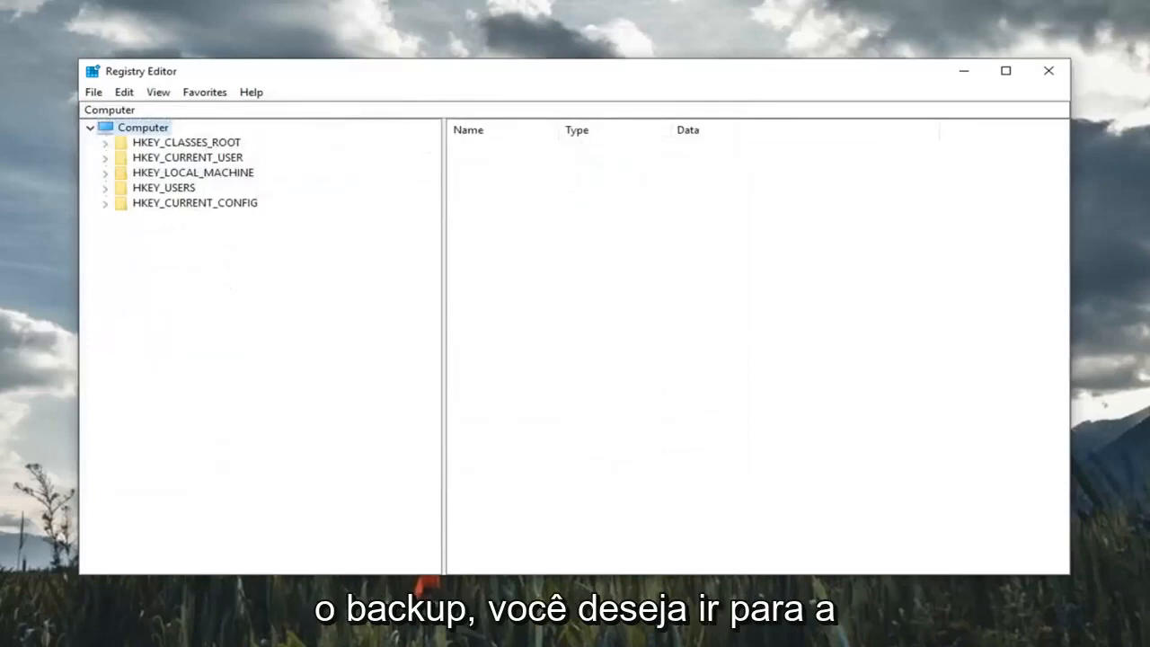
mouse_move(428, 201)
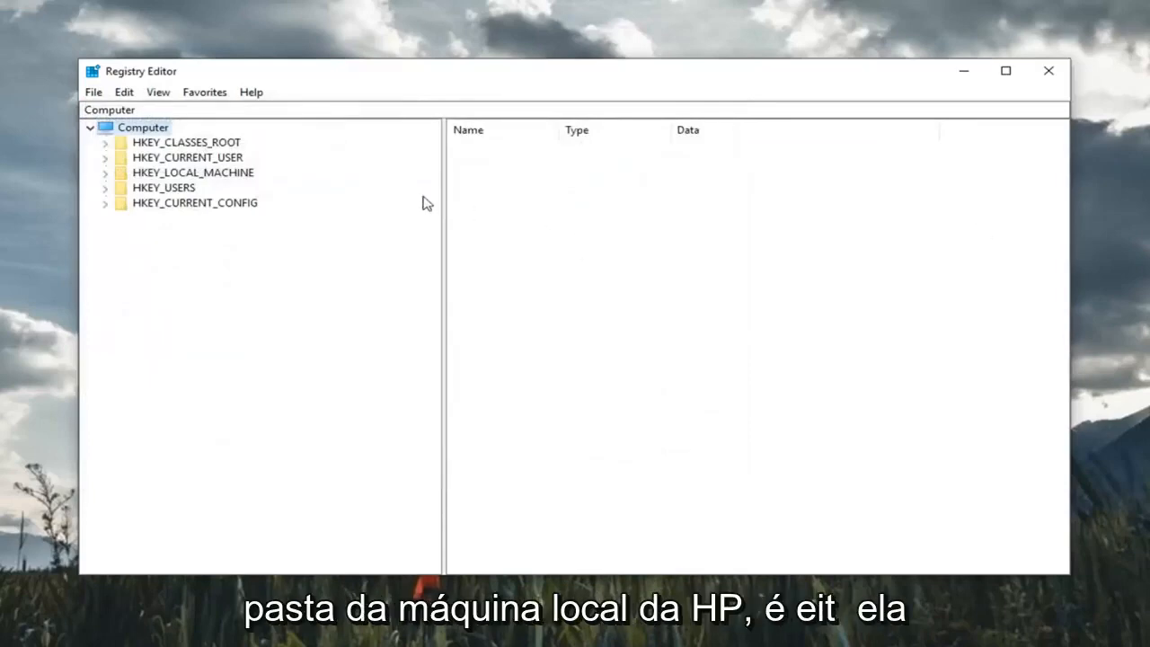
- Expand HKEY_LOCAL_MACHINE > SYSTEM > CurrentControlSet > Control and look for StorageDevicePolicies
click(192, 173)
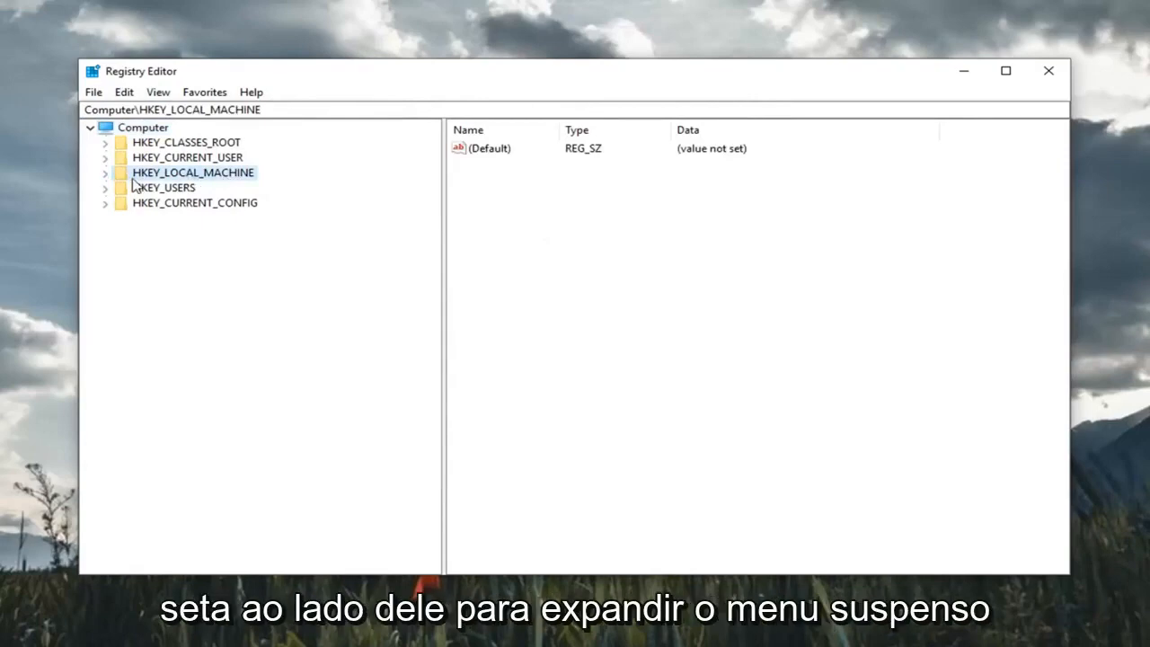
click(104, 172)
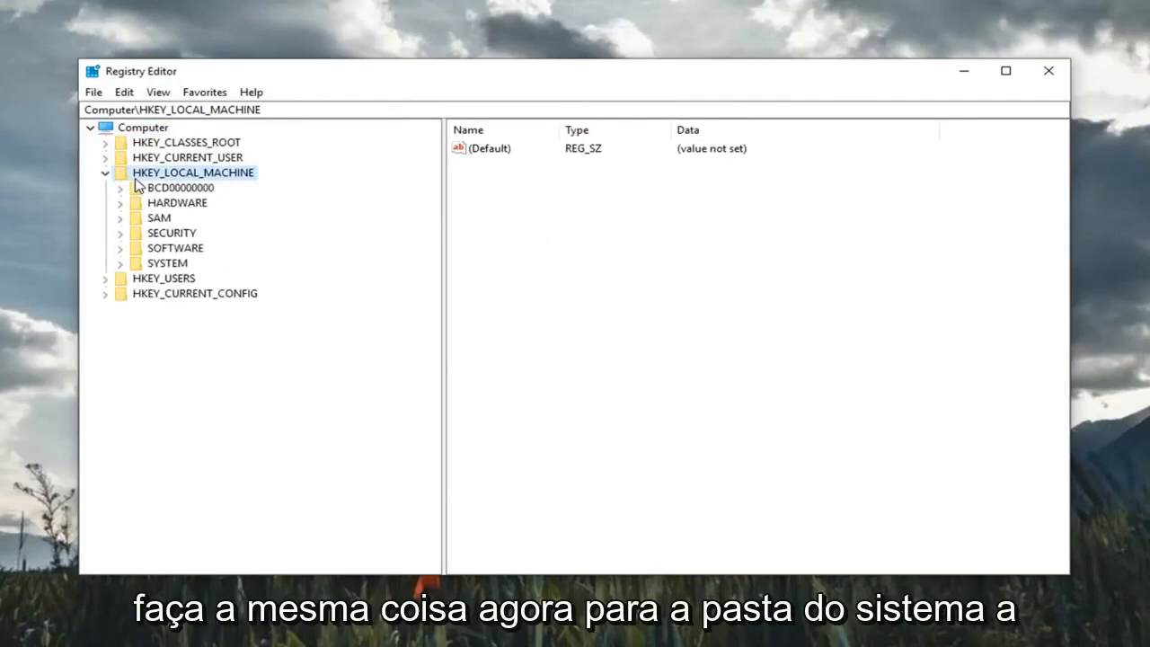
mouse_move(150, 245)
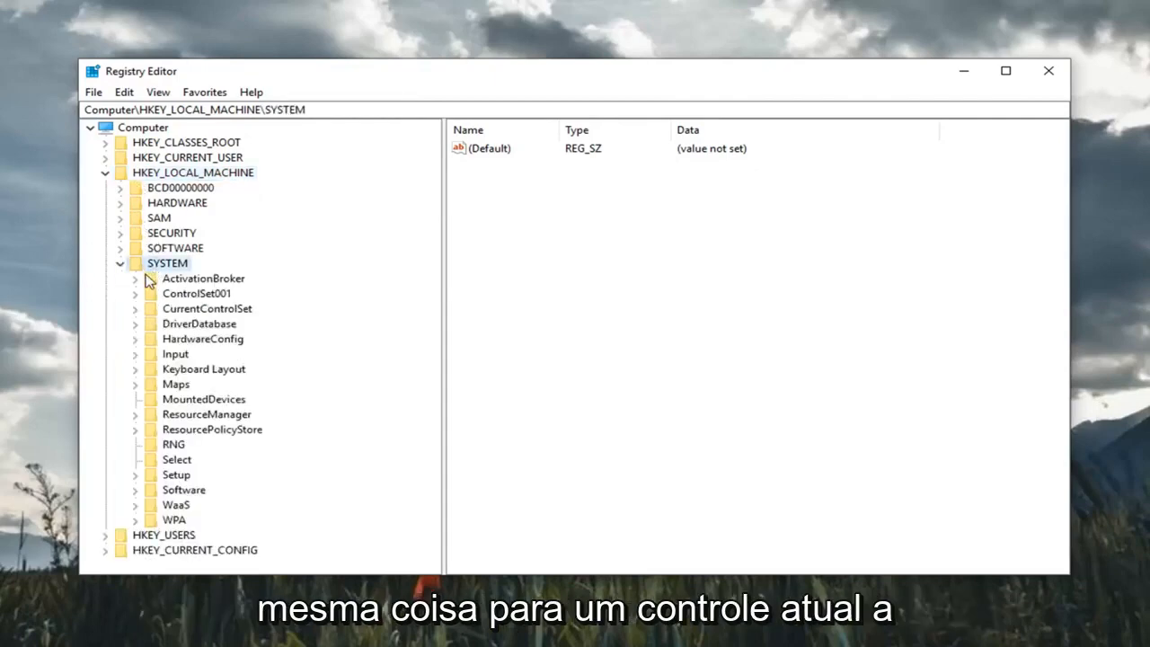
click(207, 309)
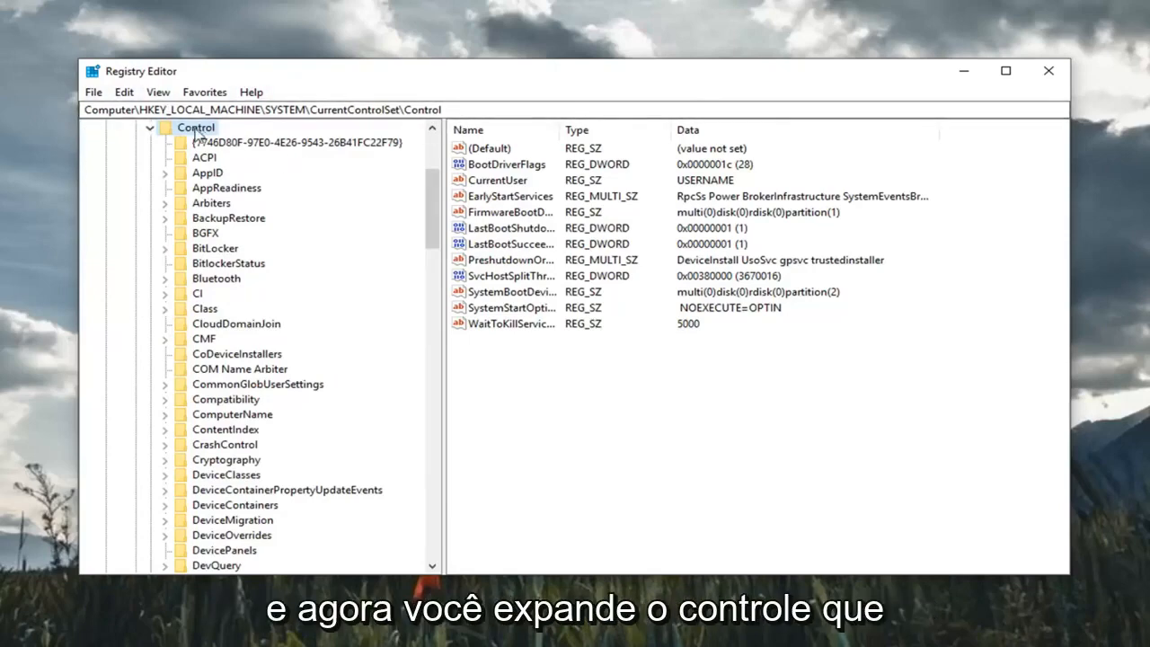
scroll(up, 3)
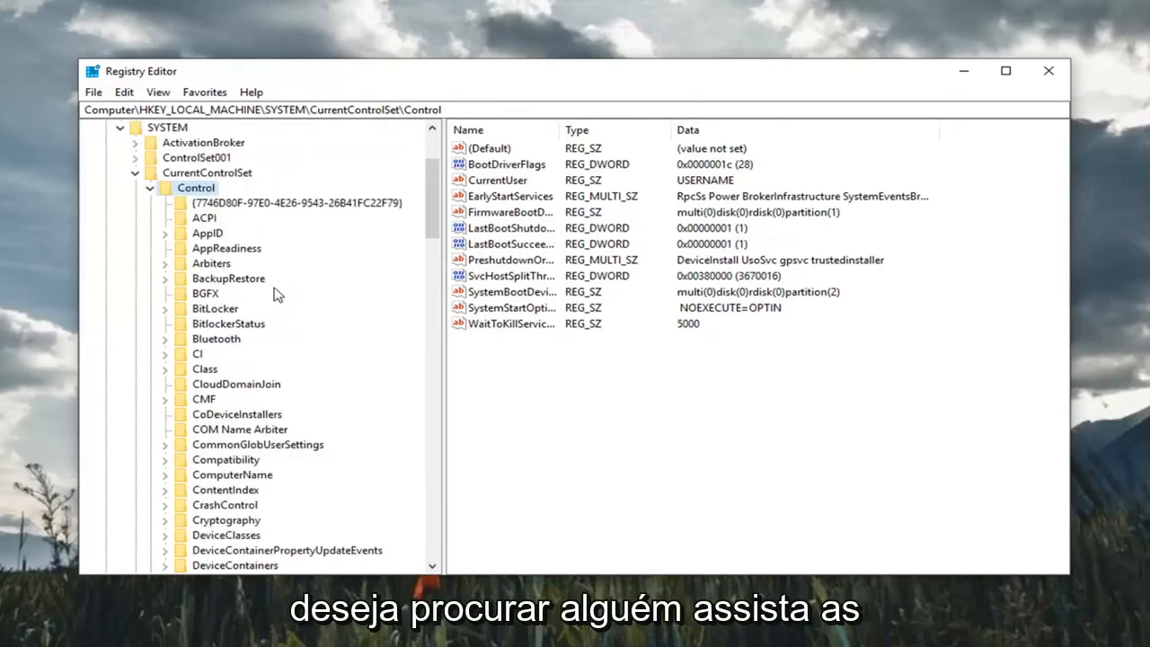
scroll(down, 3)
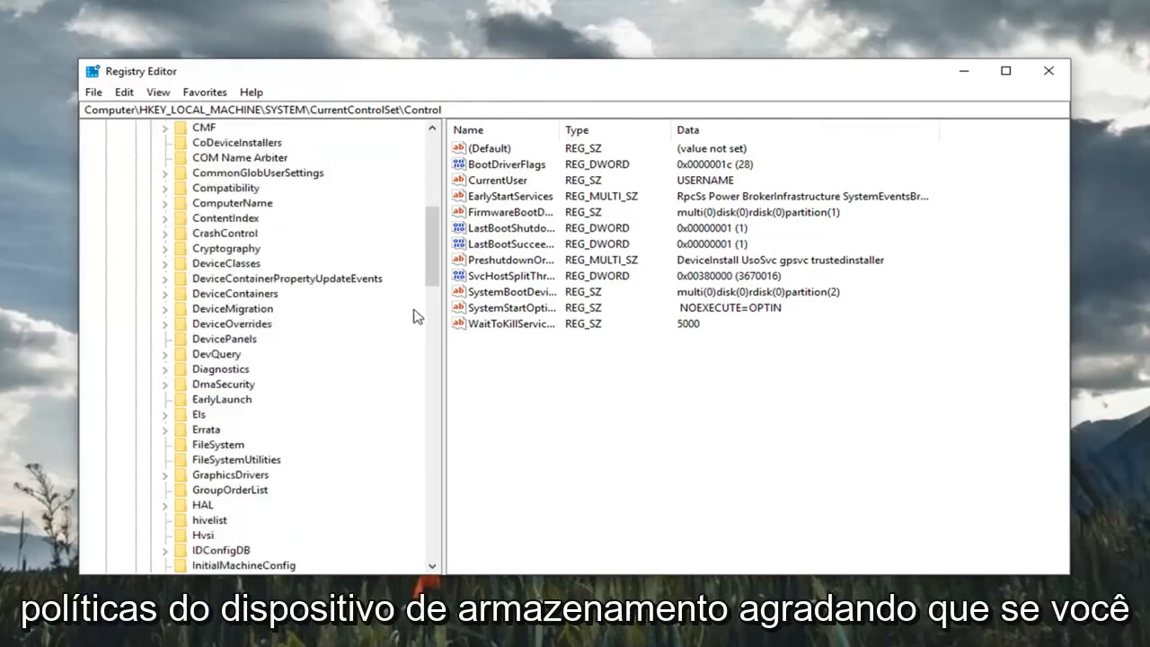
scroll(down, 3)
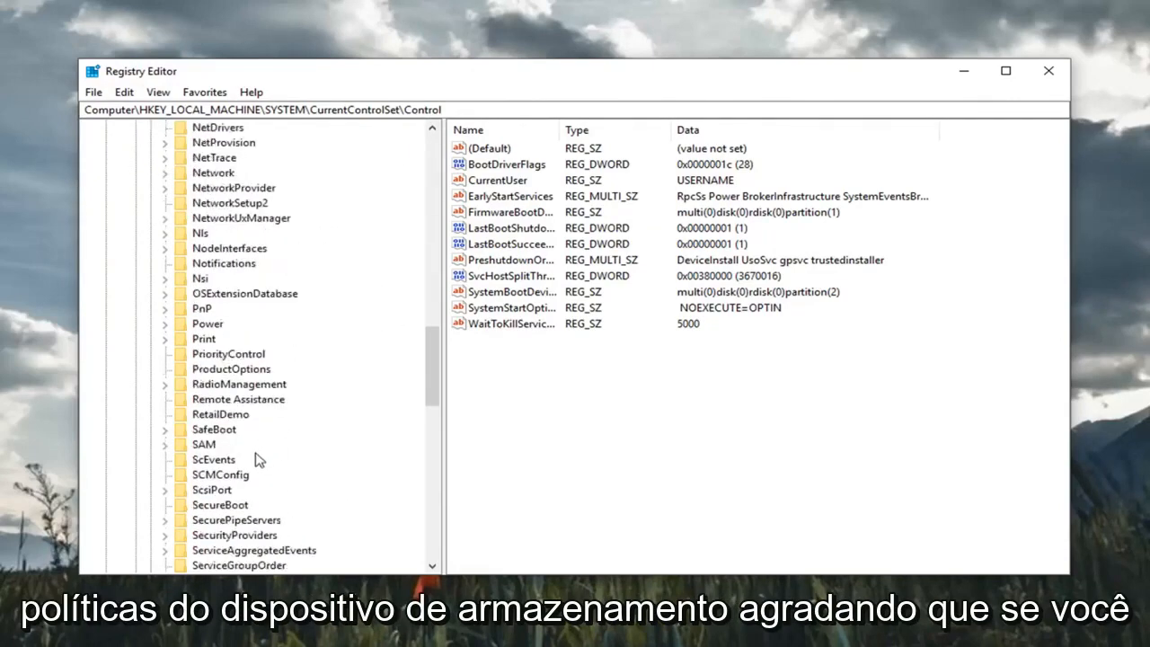
scroll(down, 3)
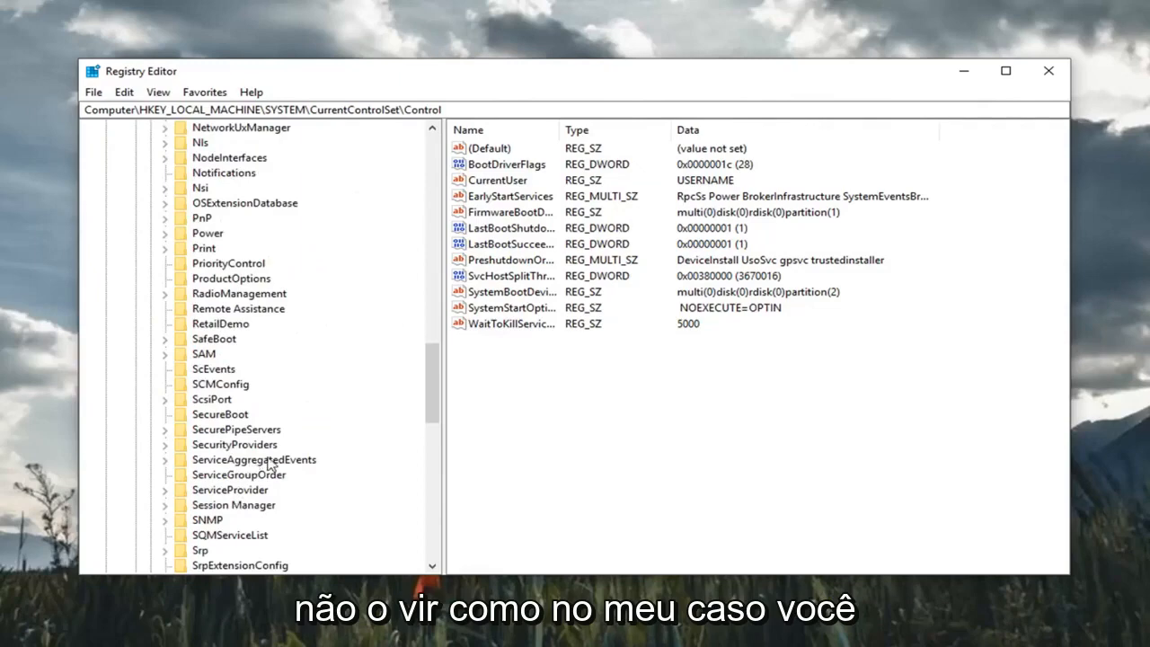
scroll(up, 3)
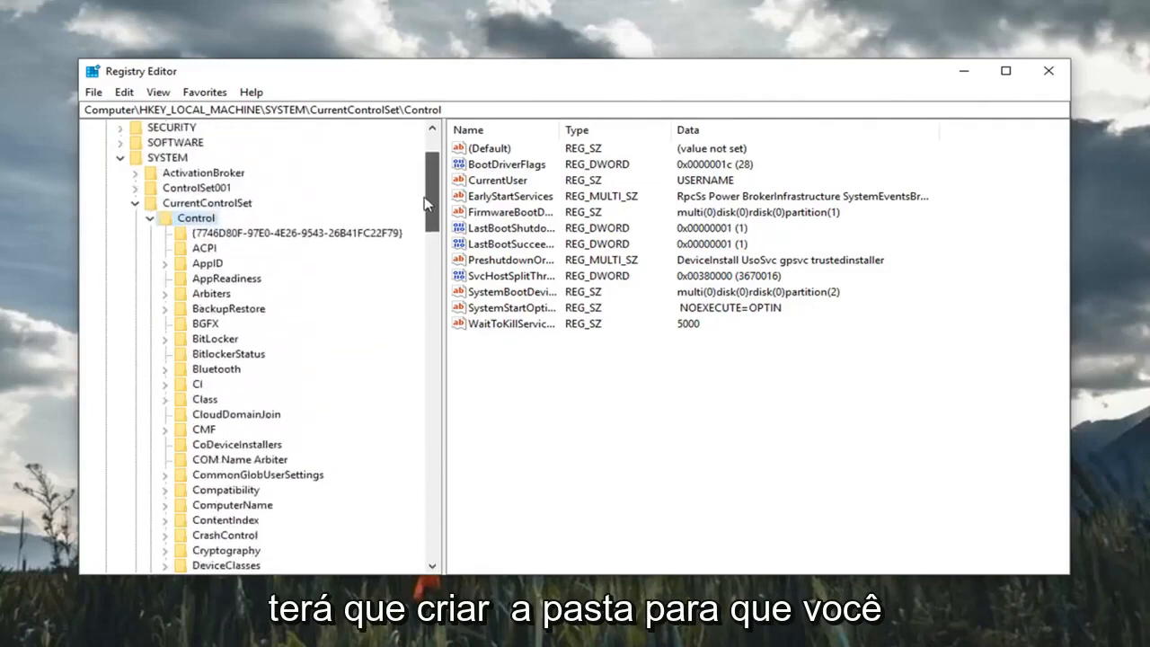
- Create a new subkey under Control named StorageDevicePolicies
right_click(196, 295)
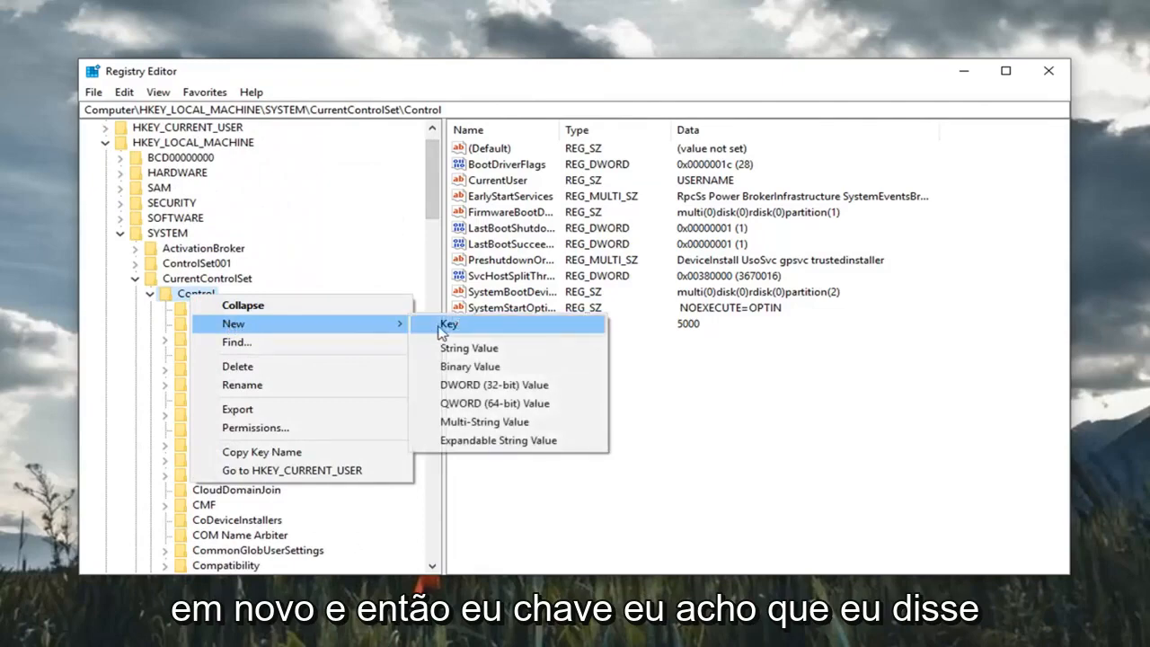
click(449, 324)
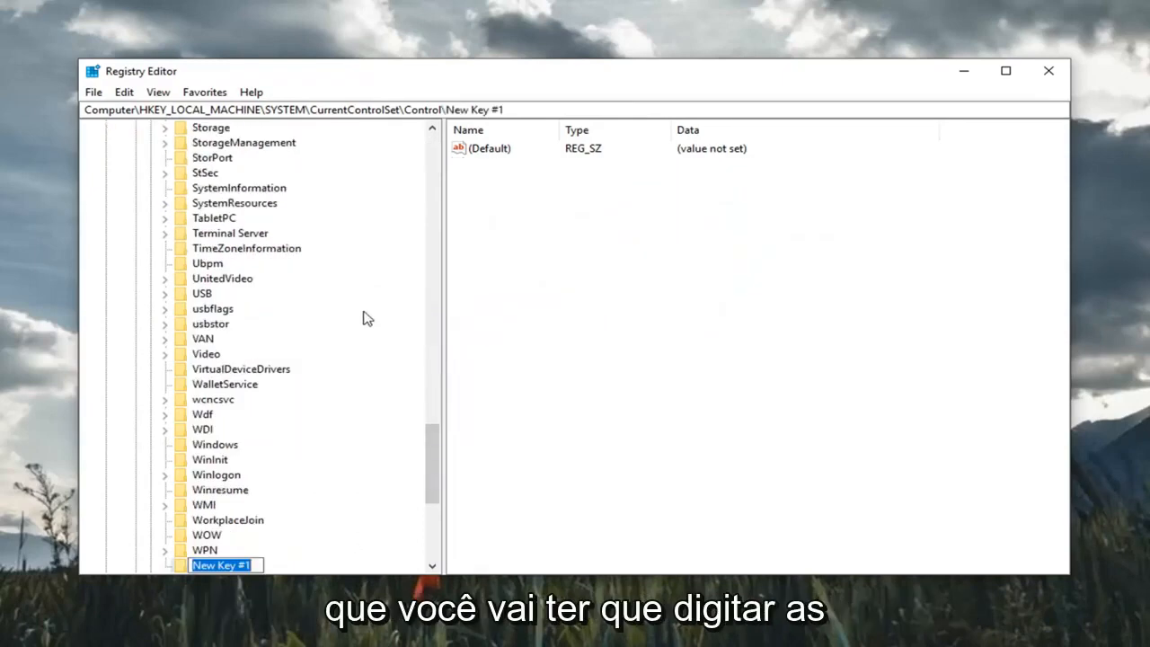
text(StorageDevicePolicies)
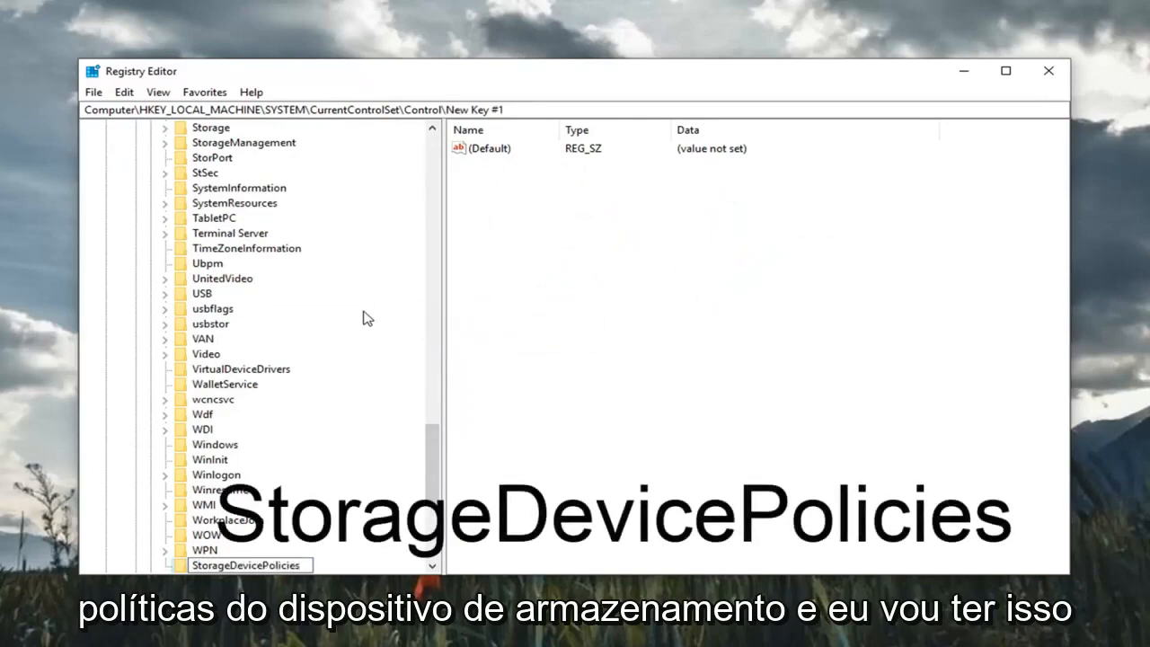
mouse_move(294, 456)
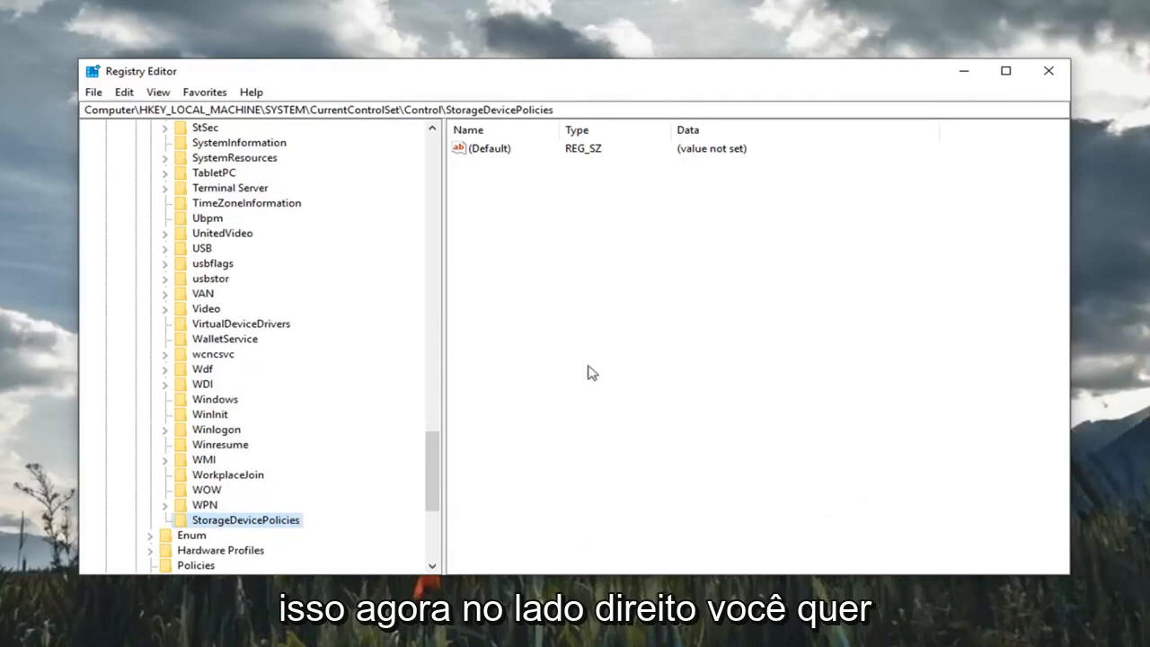
mouse_move(507, 248)
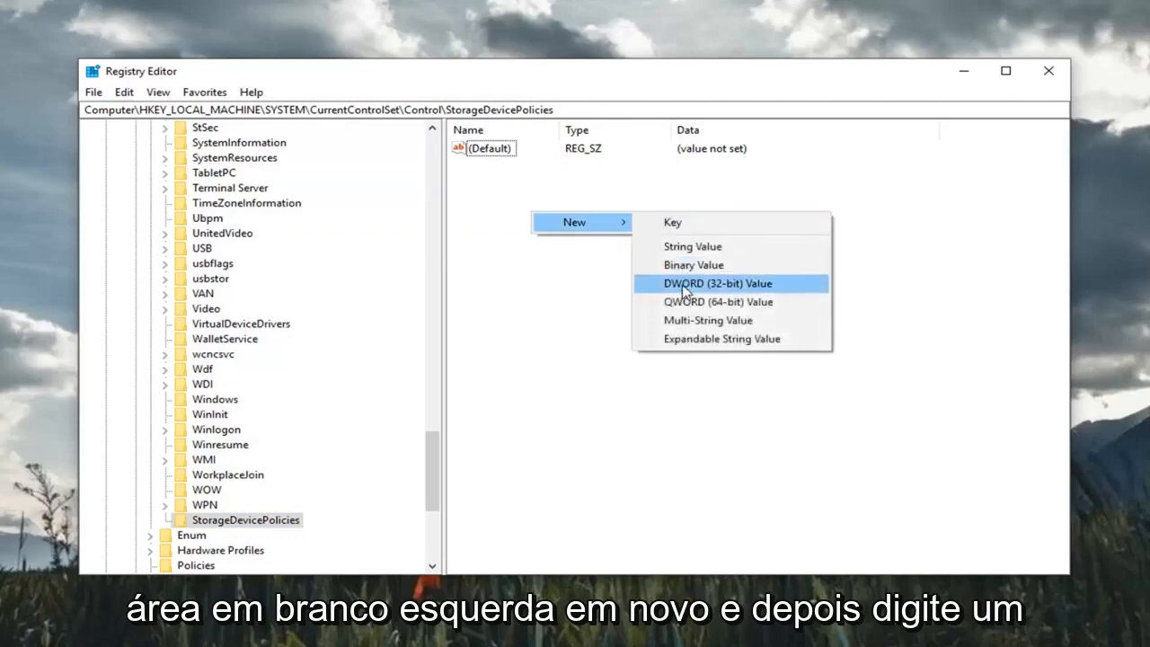
- Add a DWORD (32-bit) value named WriteProtect to StorageDevicePolicies
click(715, 284)
text(Wri)
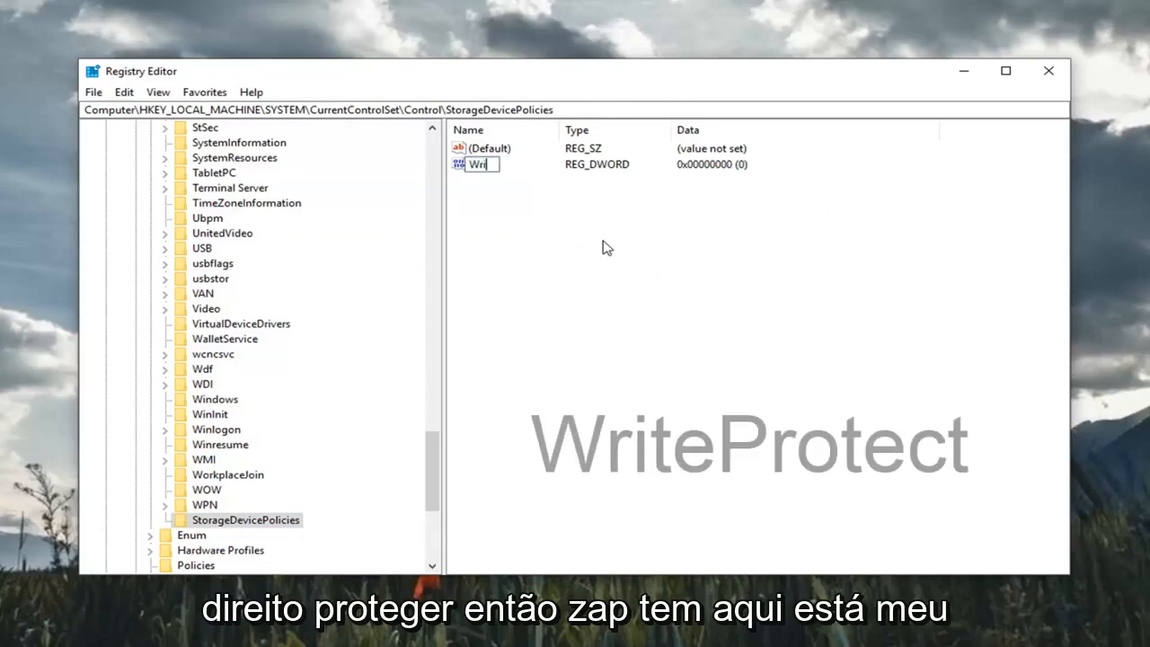
text(teProtect)
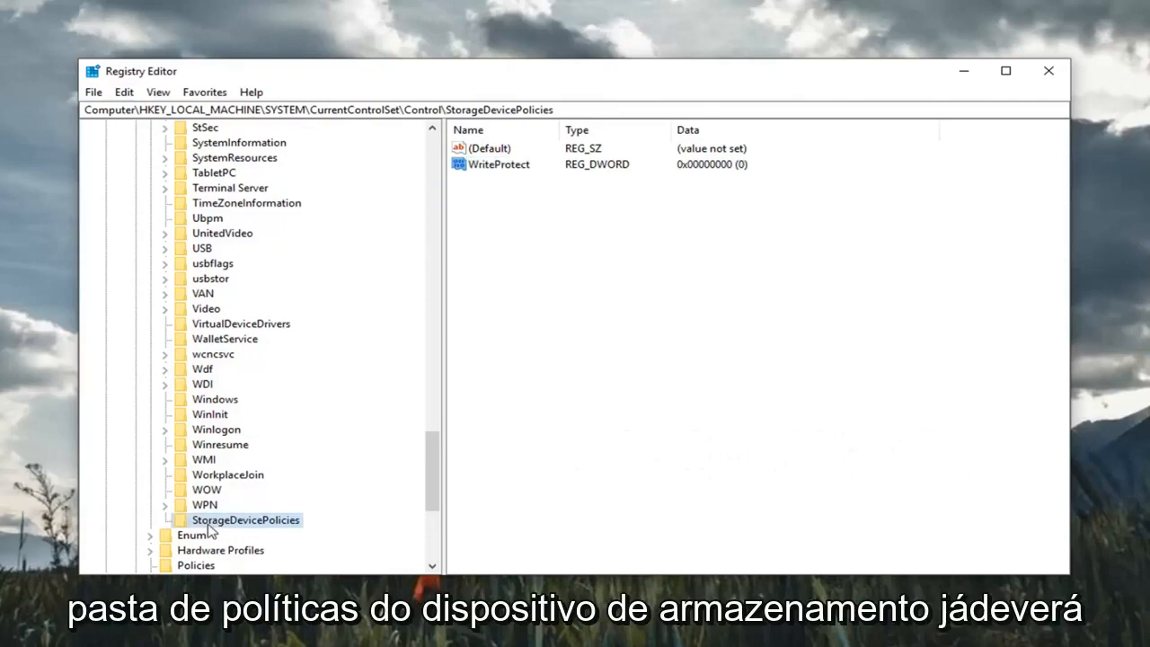
click(499, 166)
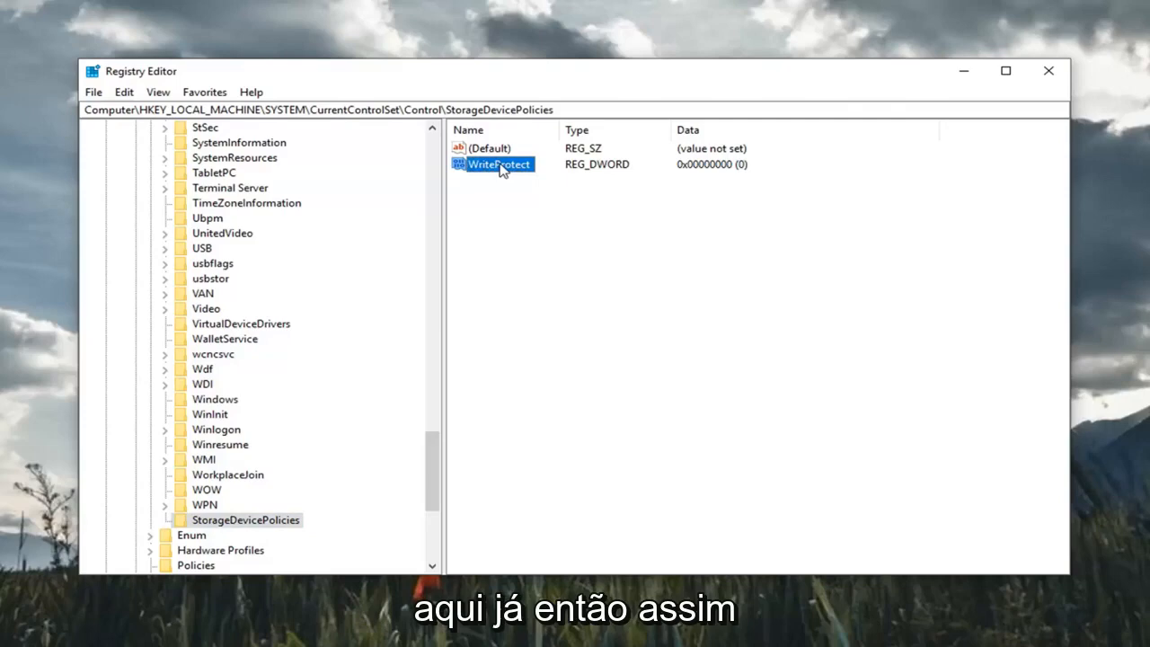
mouse_move(525, 173)
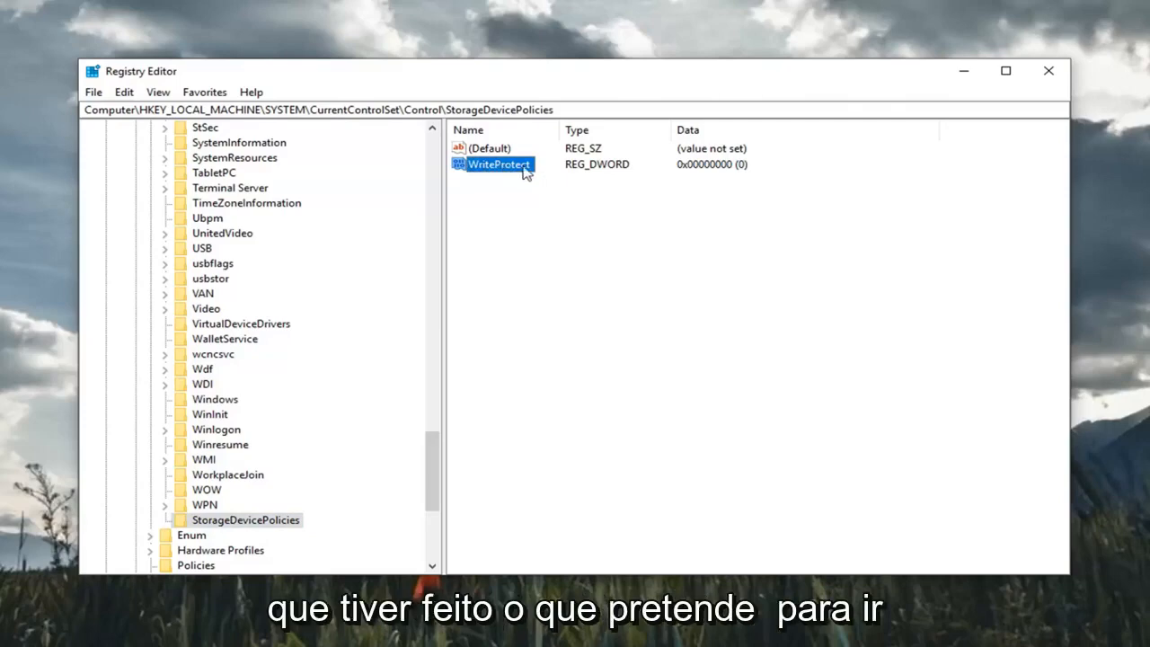
- Confirm WriteProtect's value data as 0 and close Registry Editor
double_click(500, 165)
text(0)
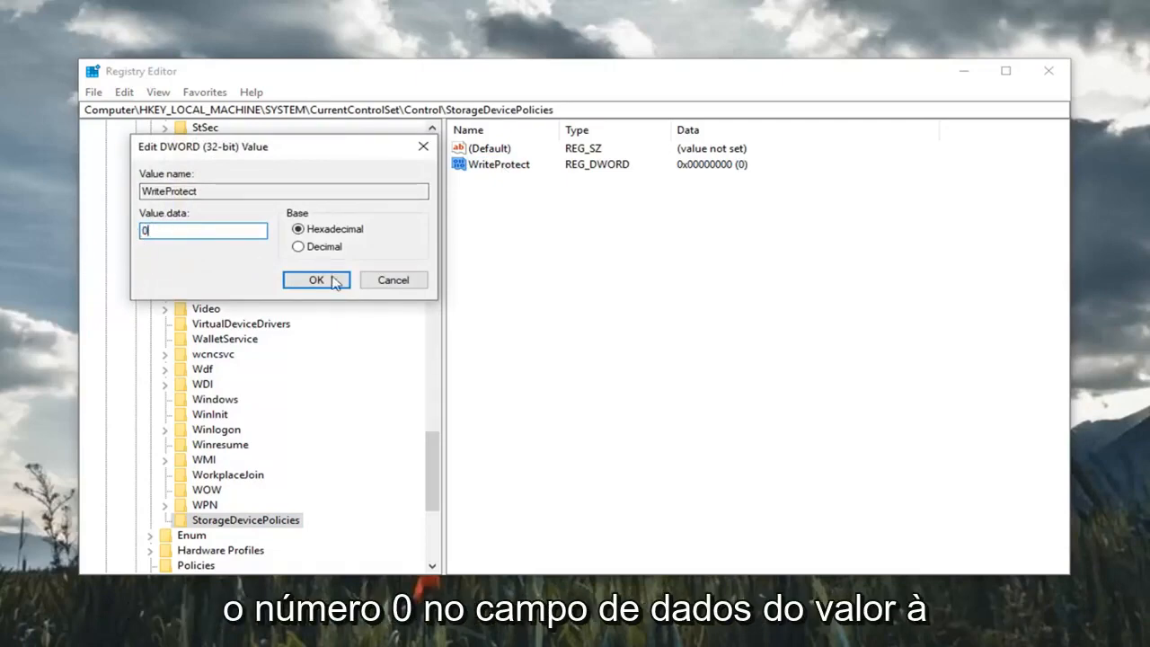
click(316, 280)
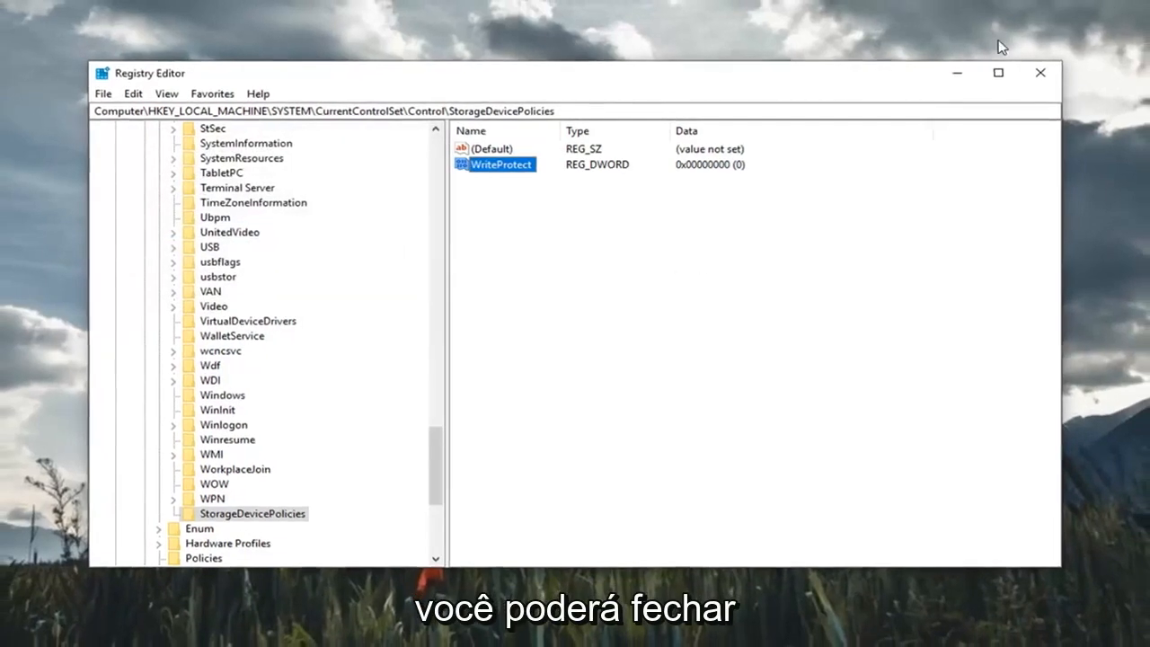
click(1040, 72)
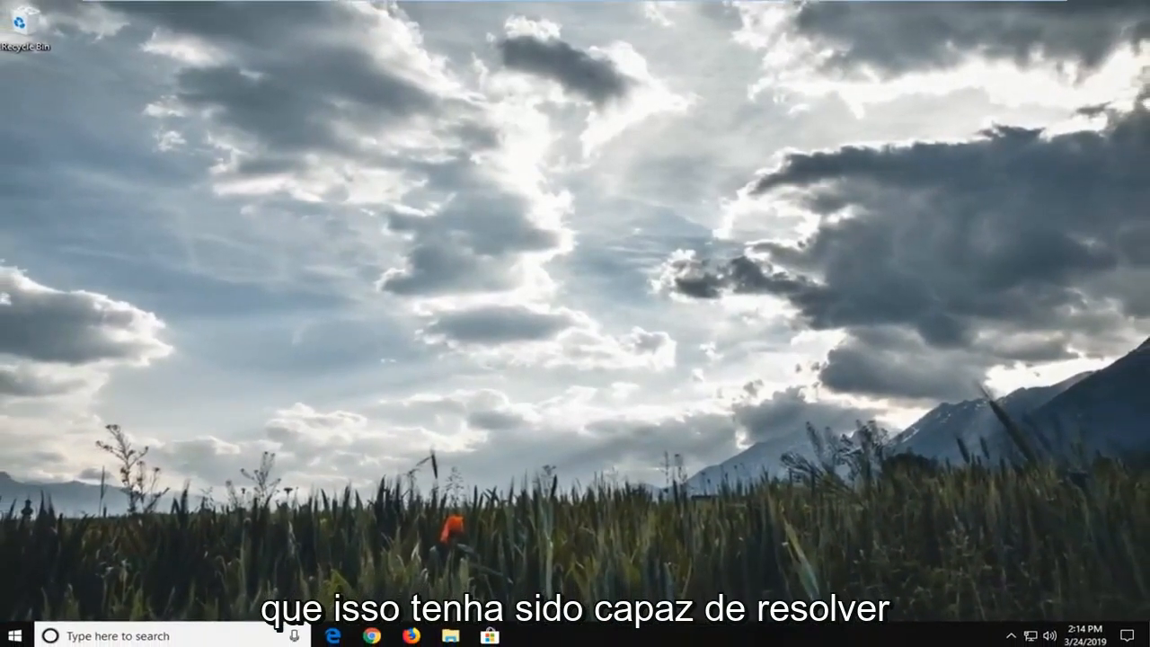